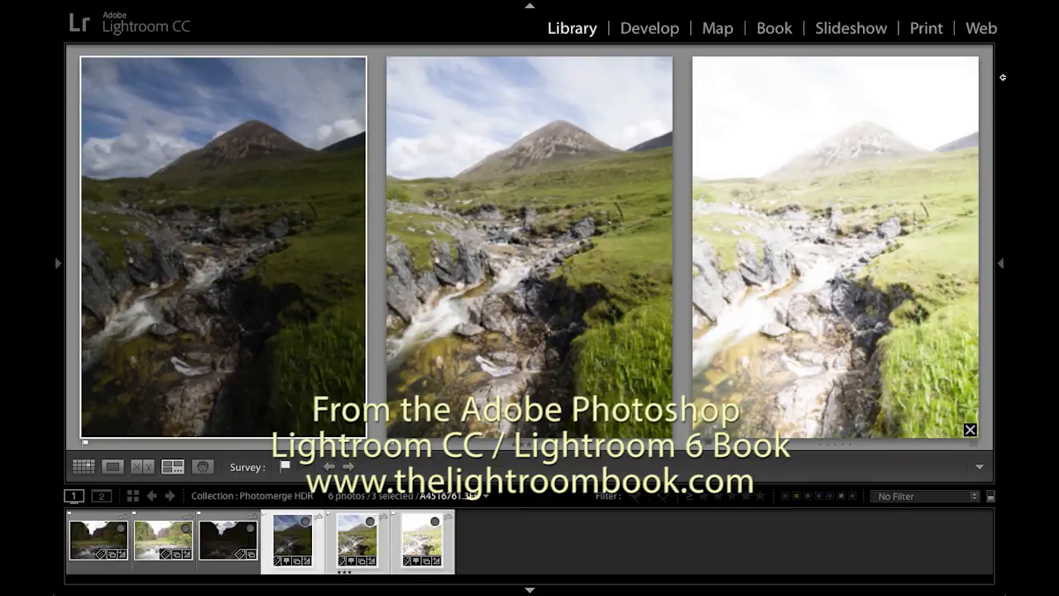
{"action": "mouse_move", "coordinate": [999, 79]}
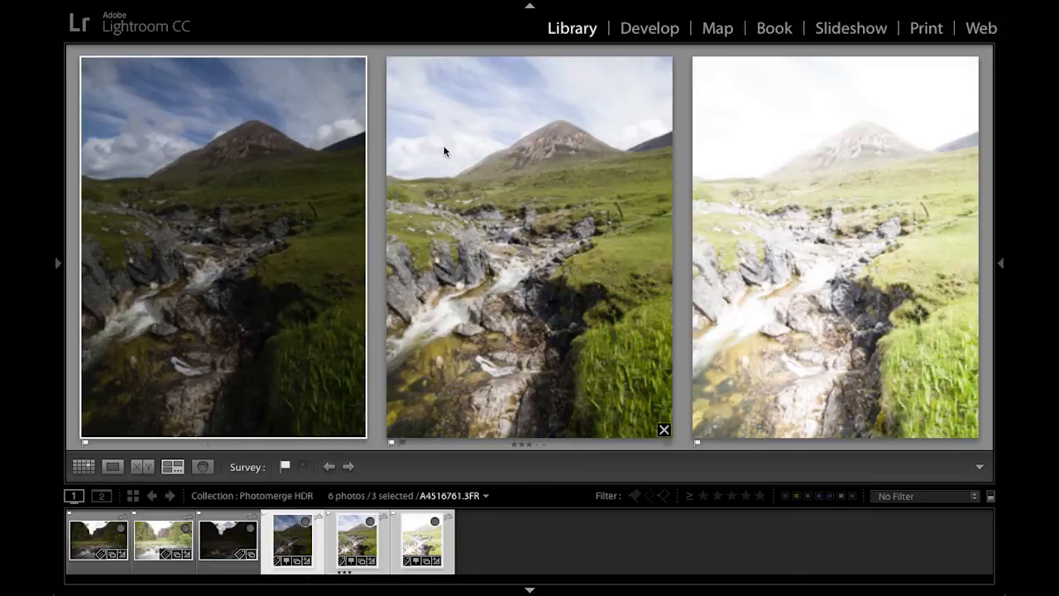
{"action": "mouse_move", "coordinate": [714, 153]}
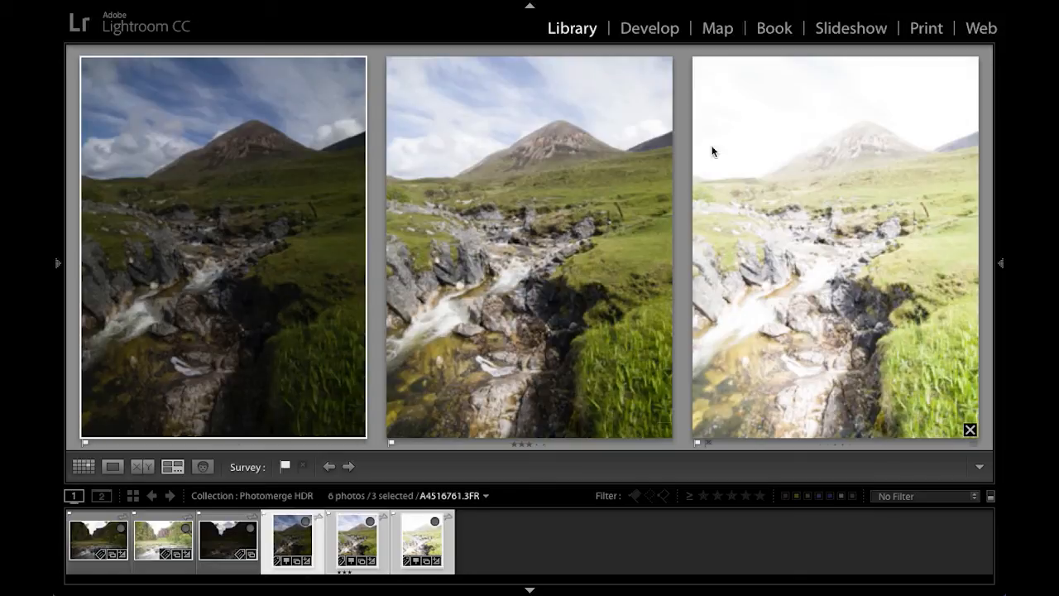
{"action": "mouse_move", "coordinate": [845, 157]}
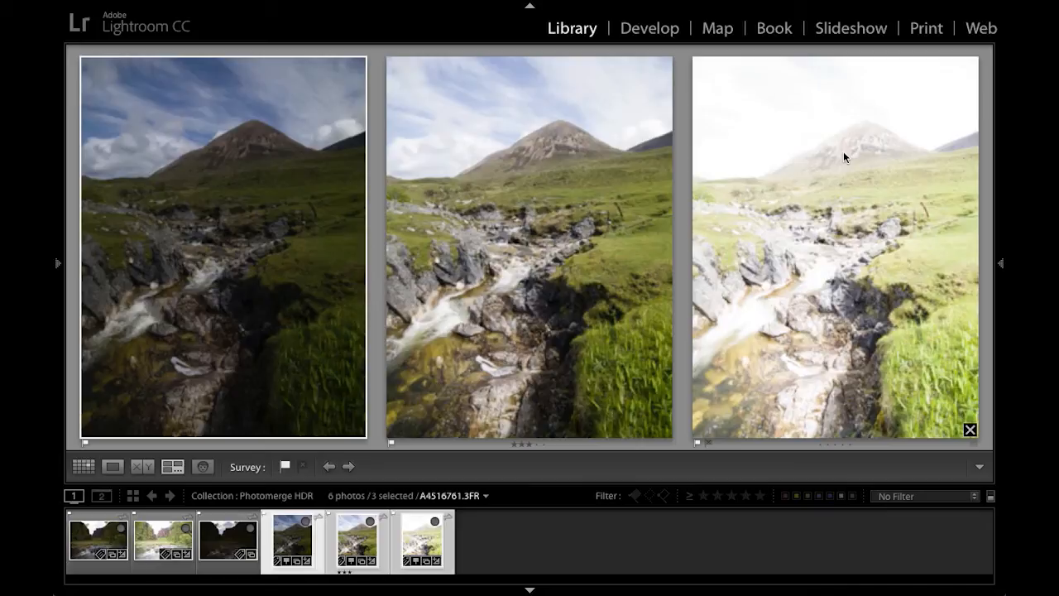
{"action": "mouse_move", "coordinate": [743, 134]}
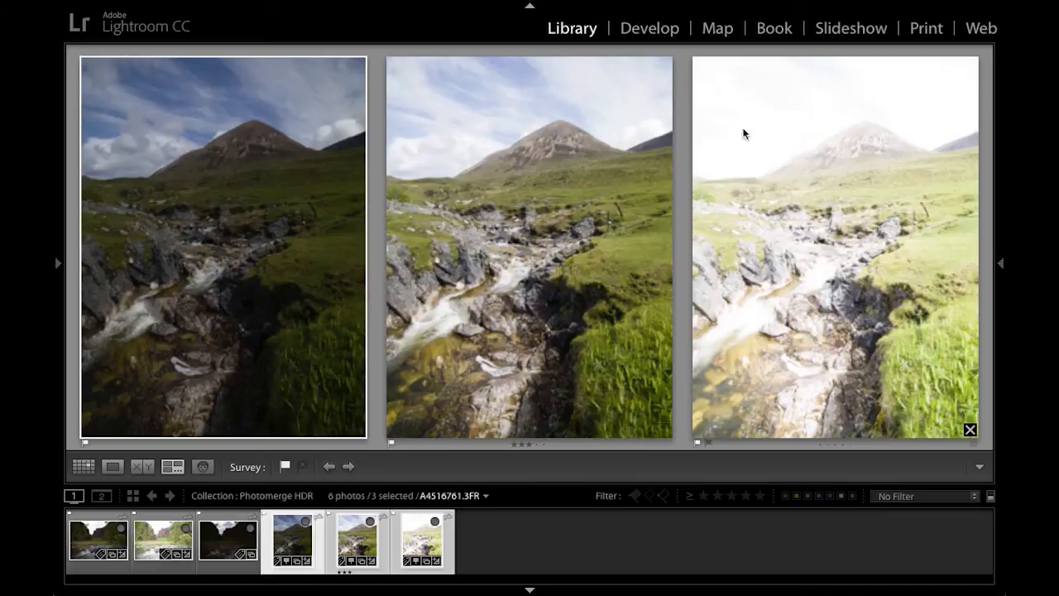
Launch the HDR merge from the Photo menu, previewing the three exposures with Auto Tone and medium deghosting
{"action": "left_click", "coordinate": [288, 7]}
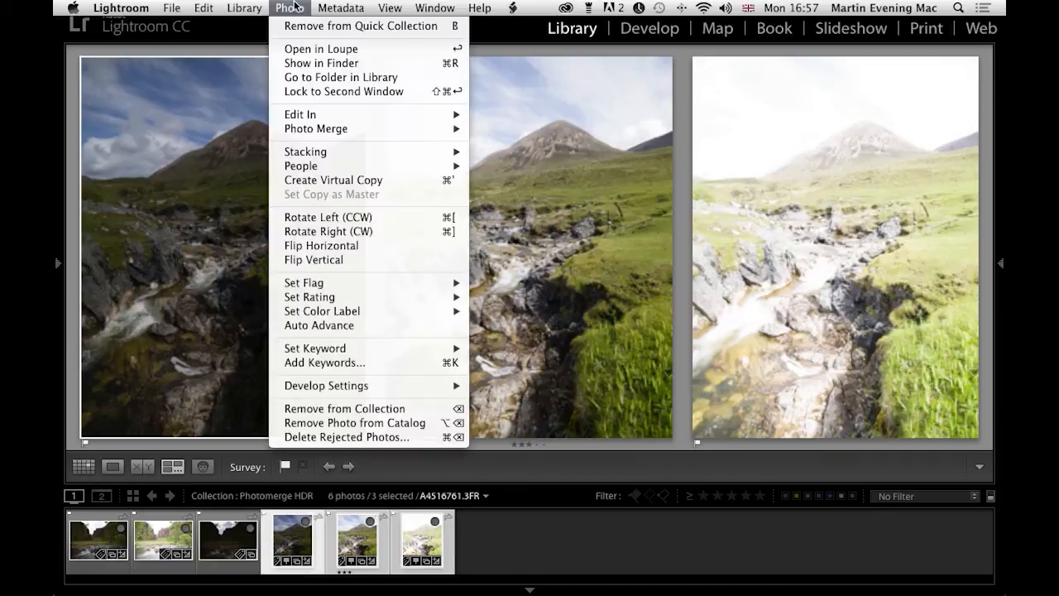
{"action": "mouse_move", "coordinate": [316, 129]}
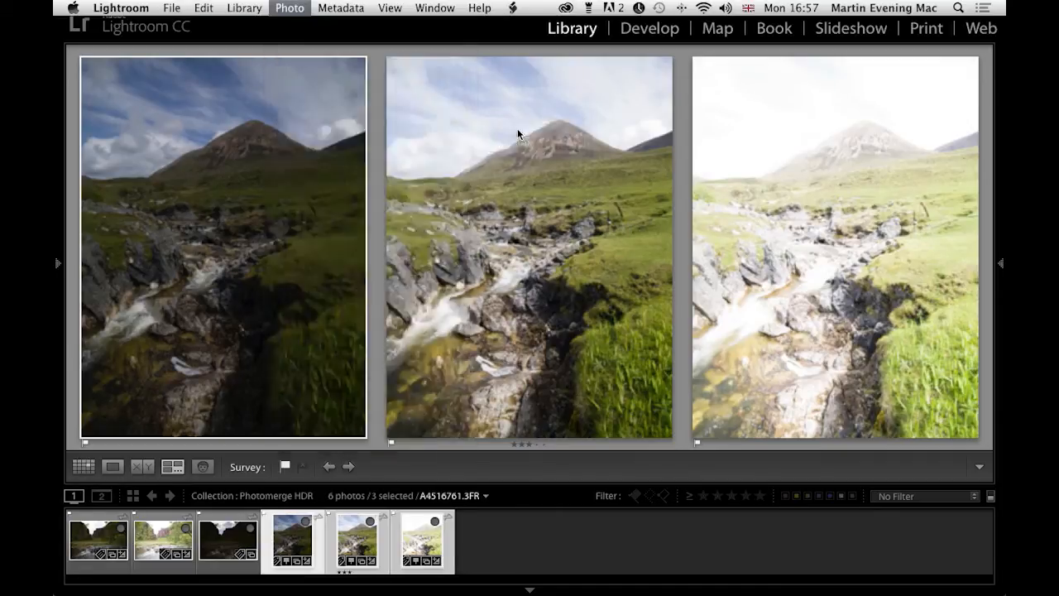
{"action": "left_click", "coordinate": [288, 7]}
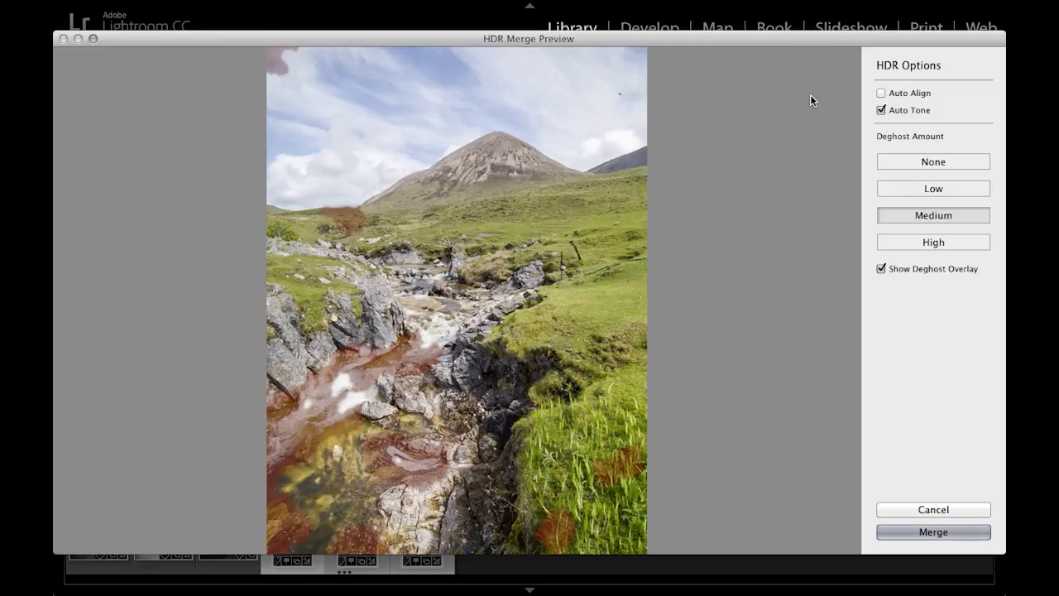
{"action": "mouse_move", "coordinate": [842, 104]}
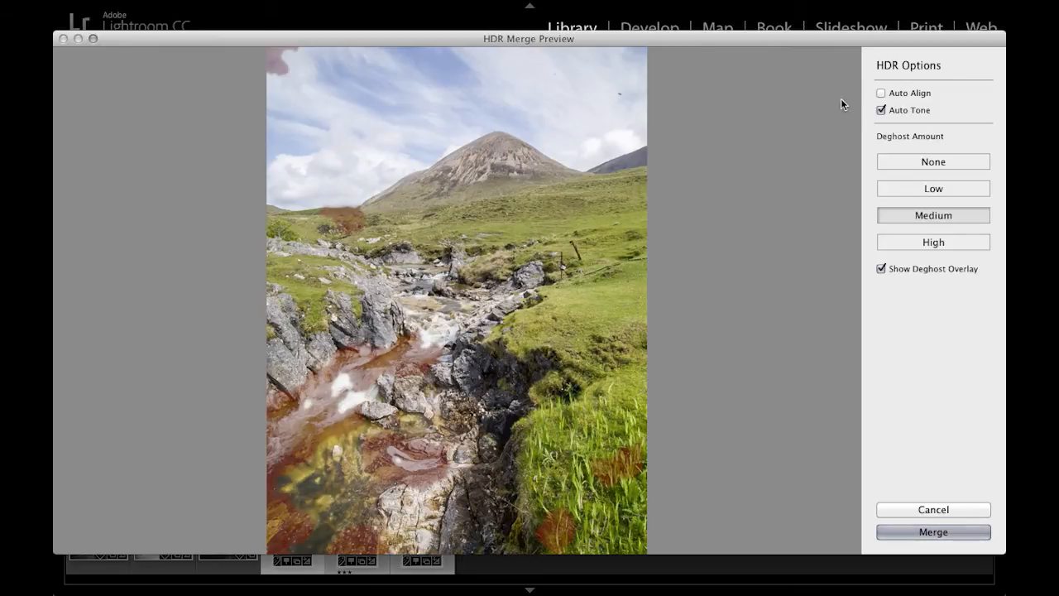
{"action": "mouse_move", "coordinate": [854, 114]}
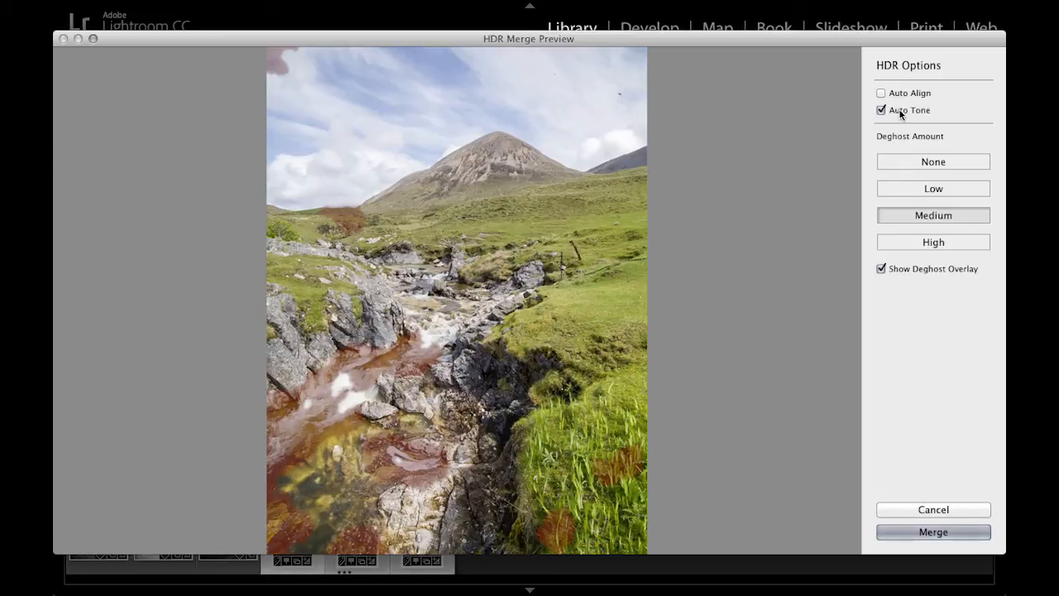
{"action": "mouse_move", "coordinate": [833, 115]}
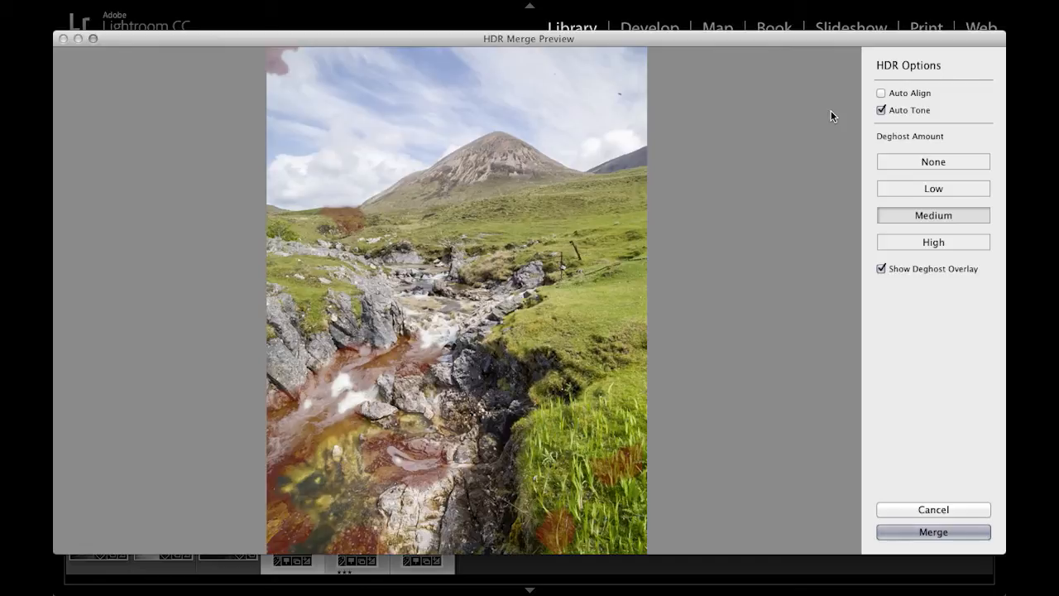
{"action": "mouse_move", "coordinate": [828, 156]}
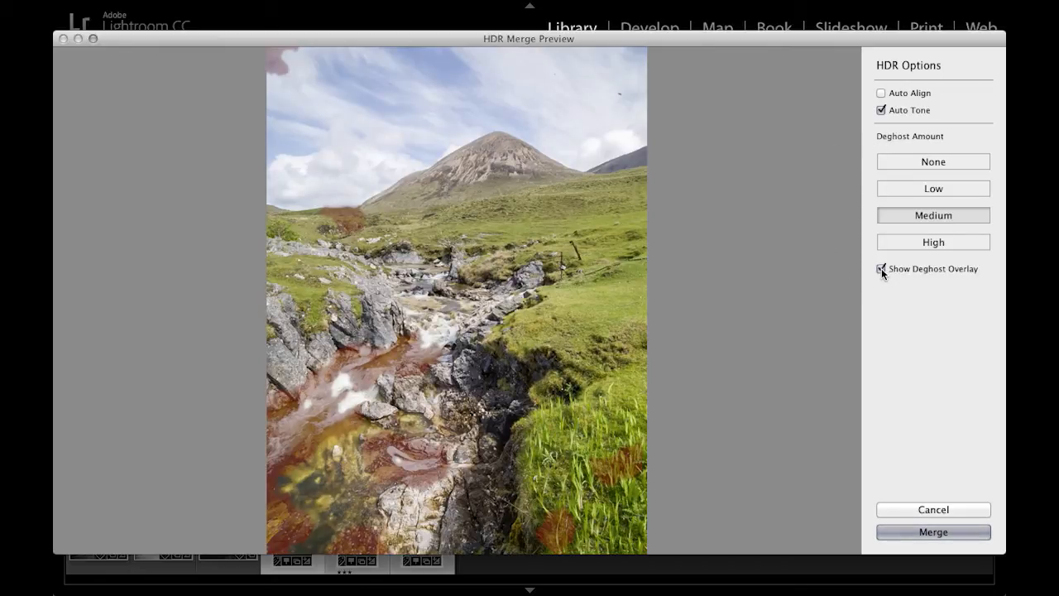
Hide the deghost overlay and set Deghost Amount to None
{"action": "left_click", "coordinate": [880, 268]}
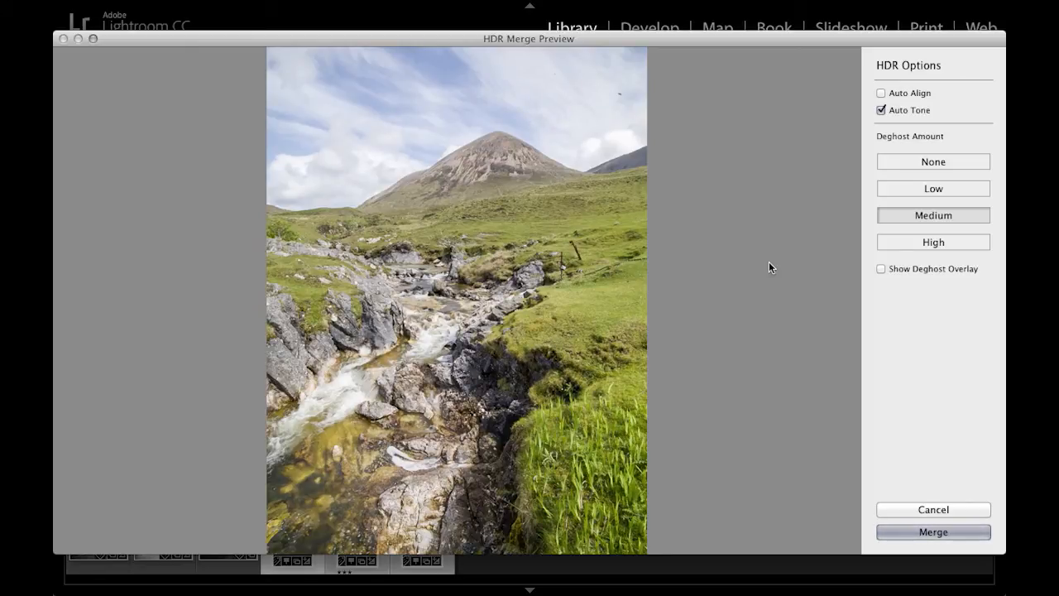
{"action": "mouse_move", "coordinate": [319, 107]}
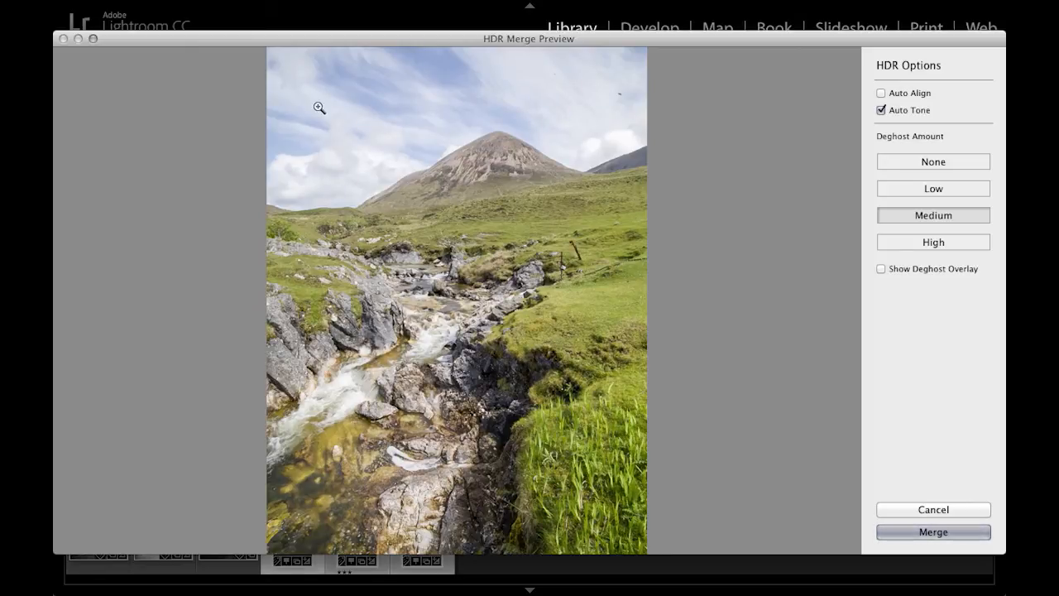
{"action": "mouse_move", "coordinate": [574, 103]}
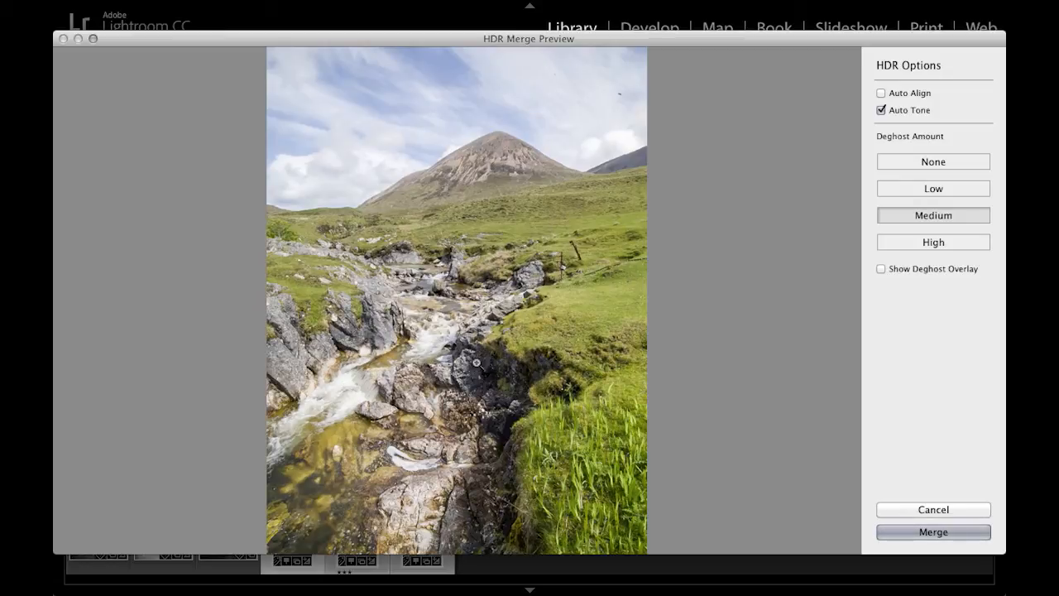
{"action": "mouse_move", "coordinate": [728, 342]}
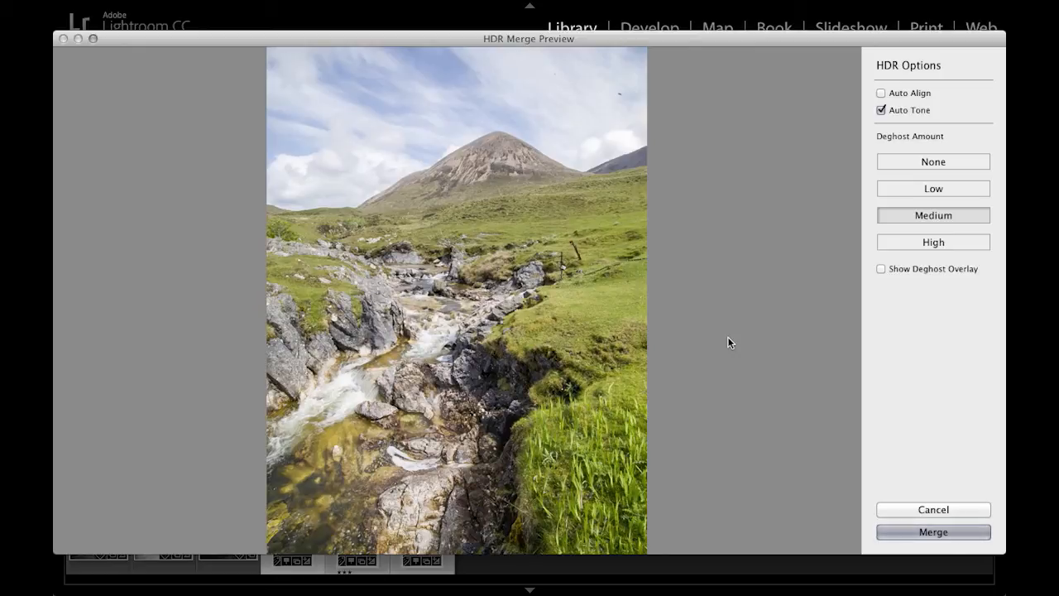
{"action": "mouse_move", "coordinate": [765, 275]}
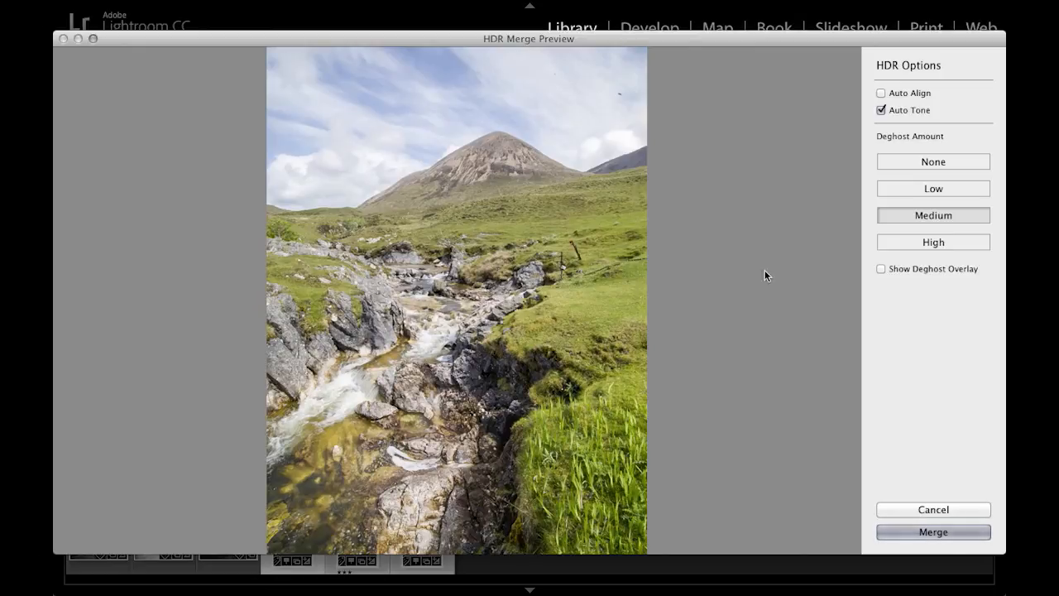
{"action": "left_click", "coordinate": [933, 162]}
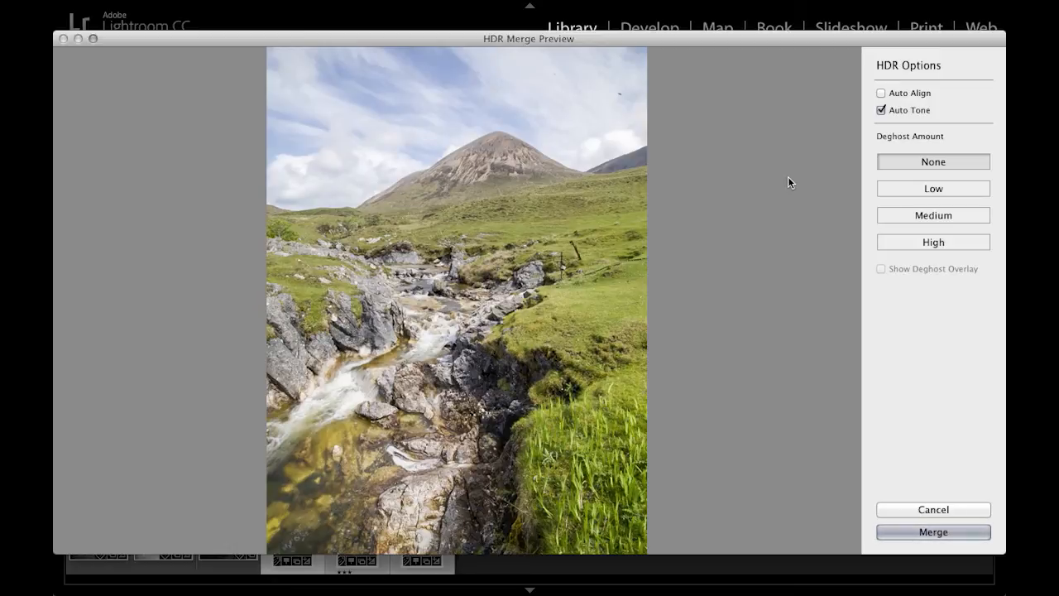
Try Low deghosting, show the overlay again, then settle on Medium so moving water is tinted red
{"action": "left_click", "coordinate": [933, 189]}
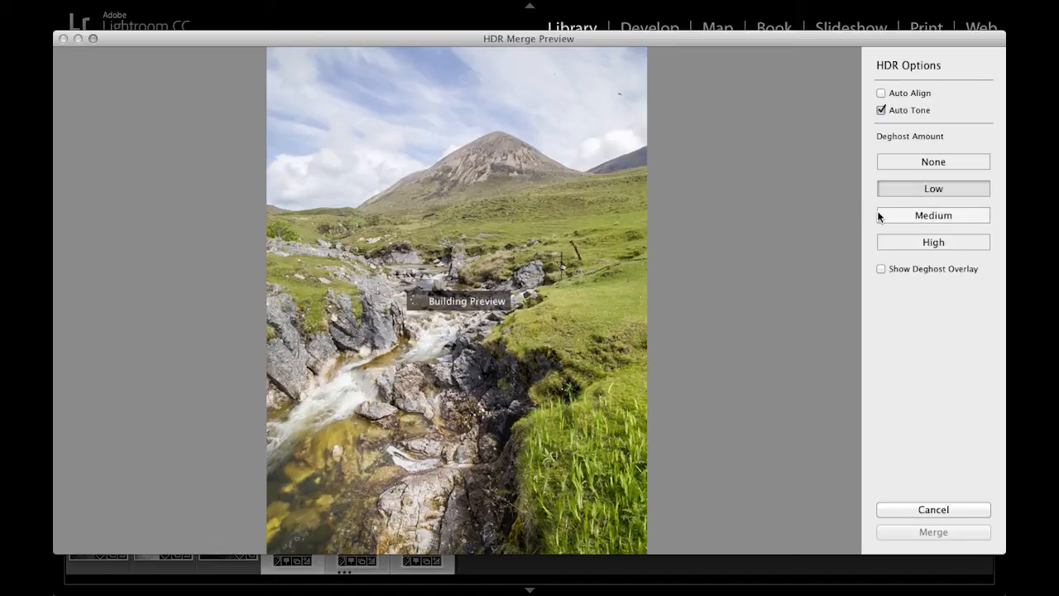
{"action": "mouse_move", "coordinate": [819, 257]}
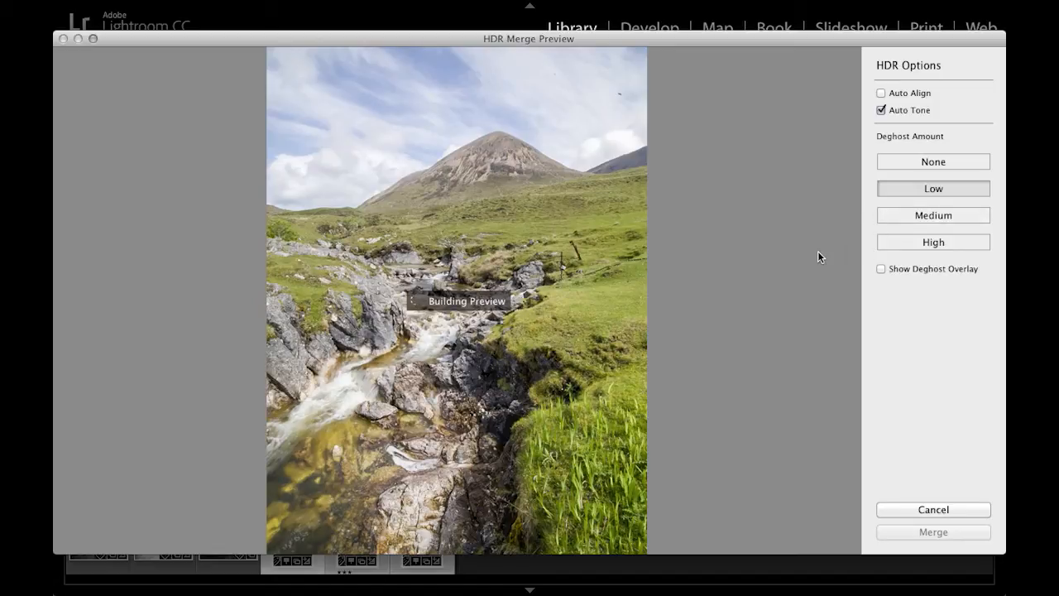
{"action": "left_click", "coordinate": [880, 268]}
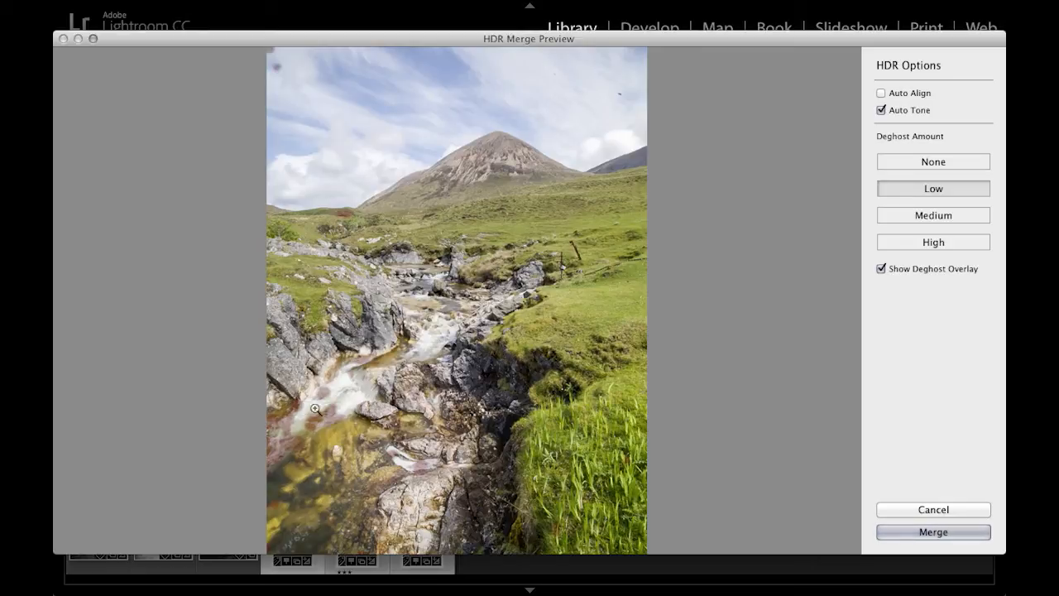
{"action": "mouse_move", "coordinate": [338, 397]}
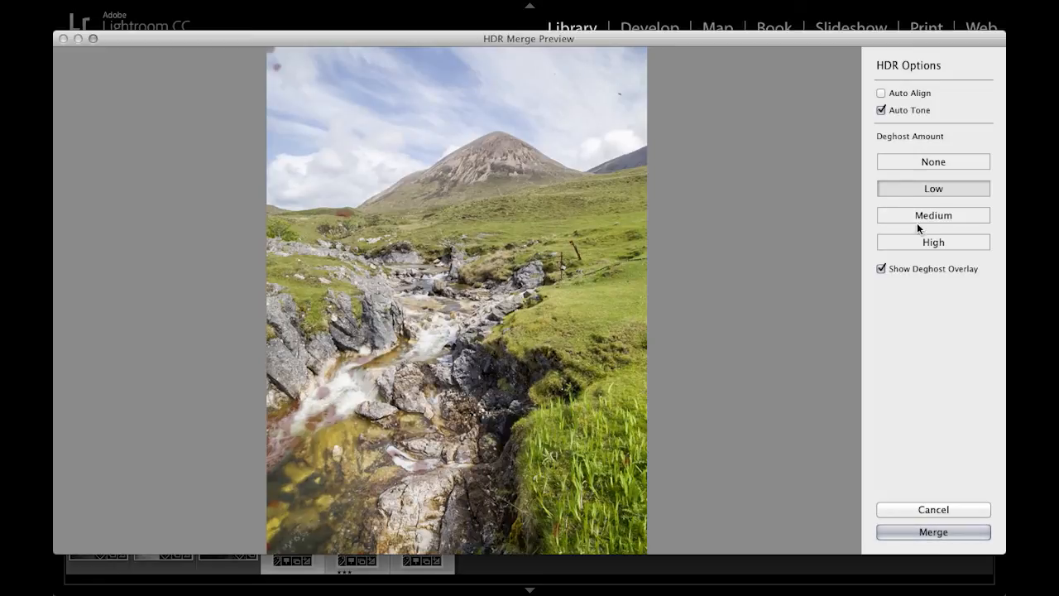
{"action": "left_click", "coordinate": [933, 215]}
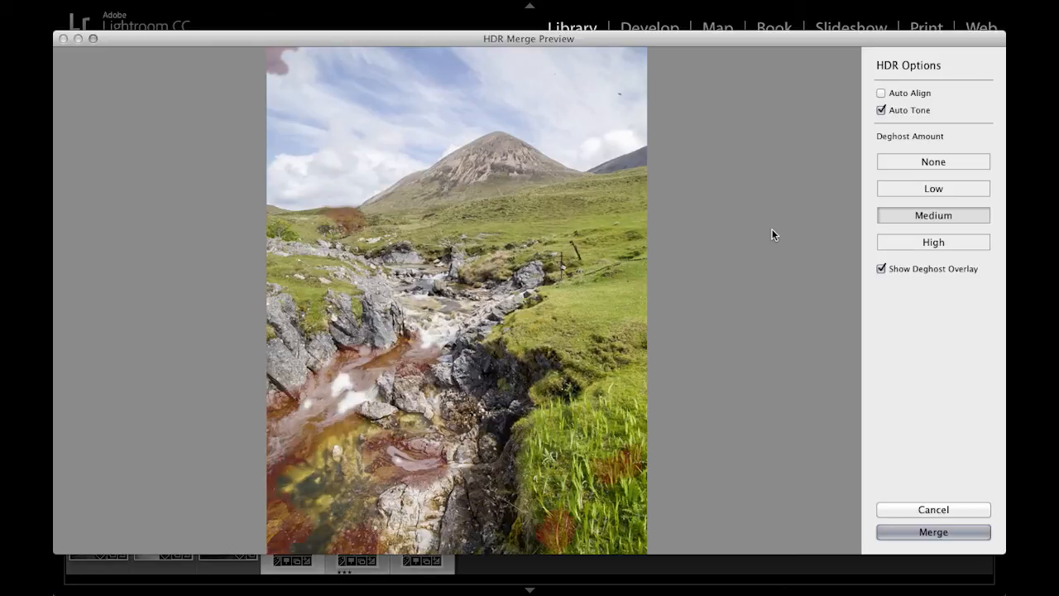
{"action": "mouse_move", "coordinate": [417, 362]}
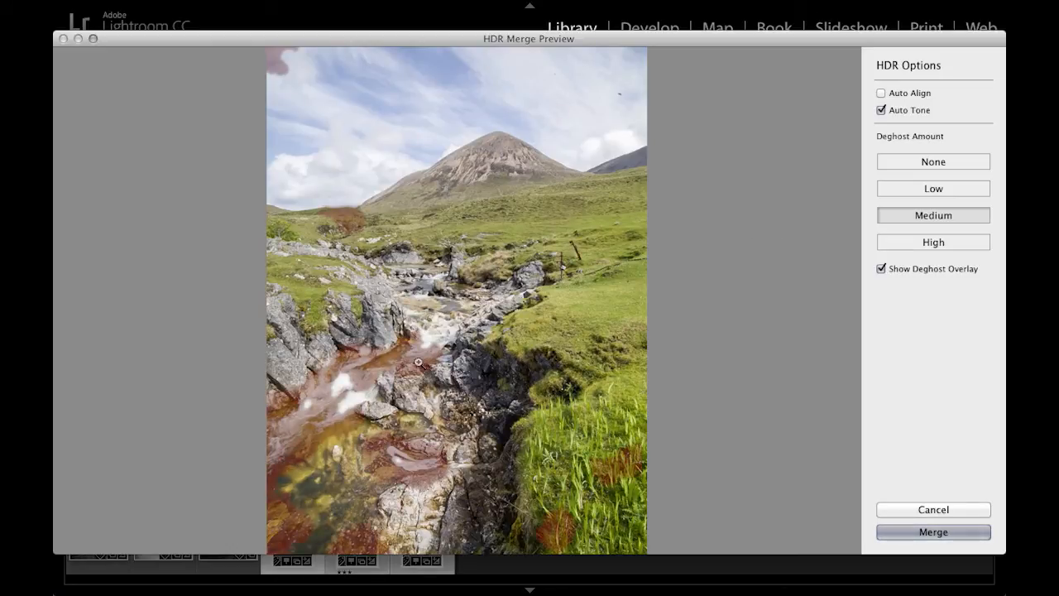
{"action": "mouse_move", "coordinate": [308, 227]}
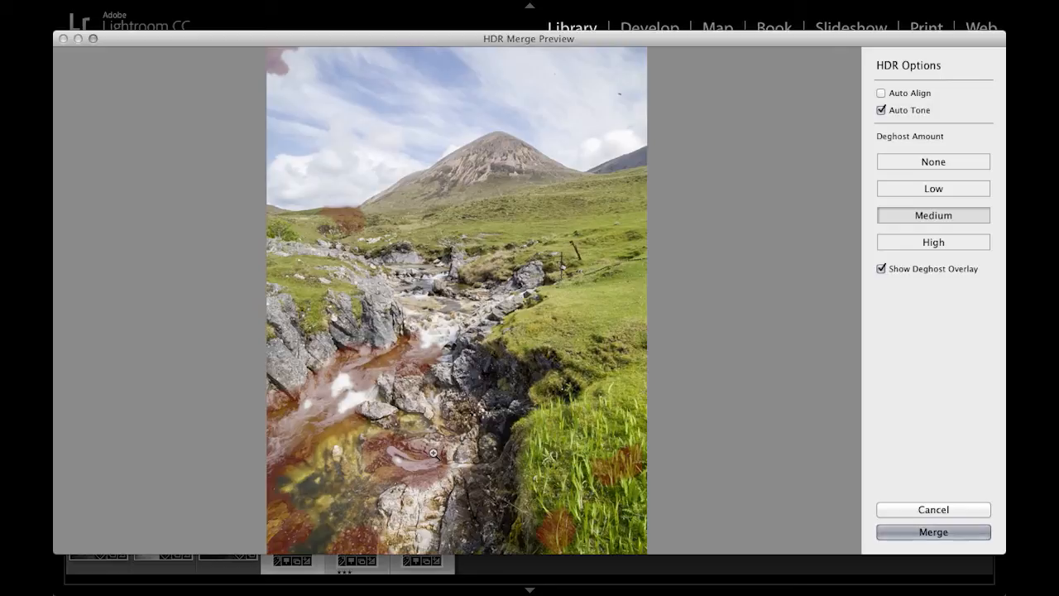
{"action": "mouse_move", "coordinate": [861, 497]}
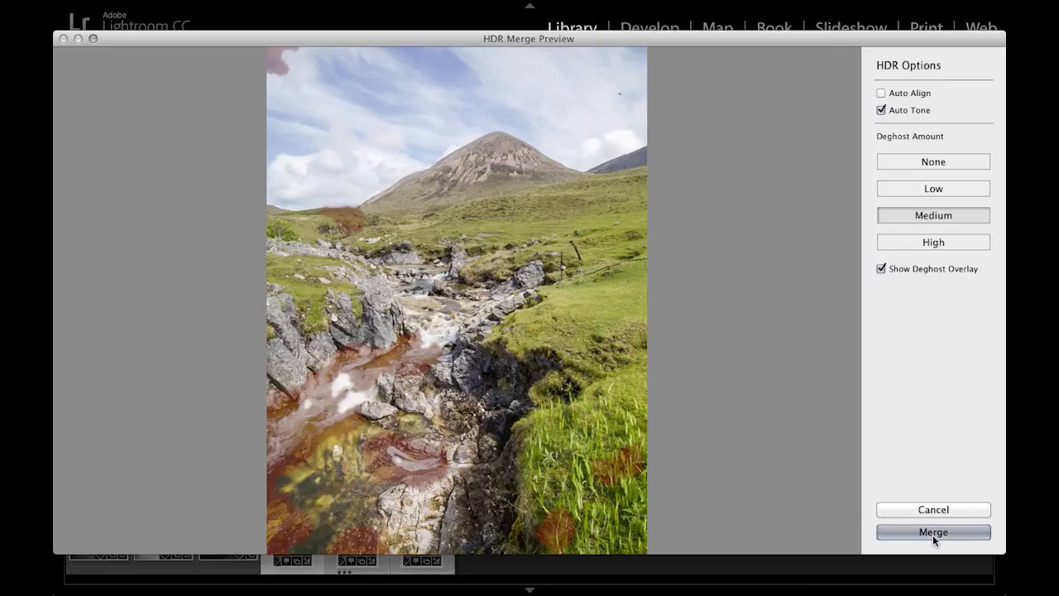
Merge the exposures into a new HDR DNG and select it in Loupe view
{"action": "left_click", "coordinate": [933, 531]}
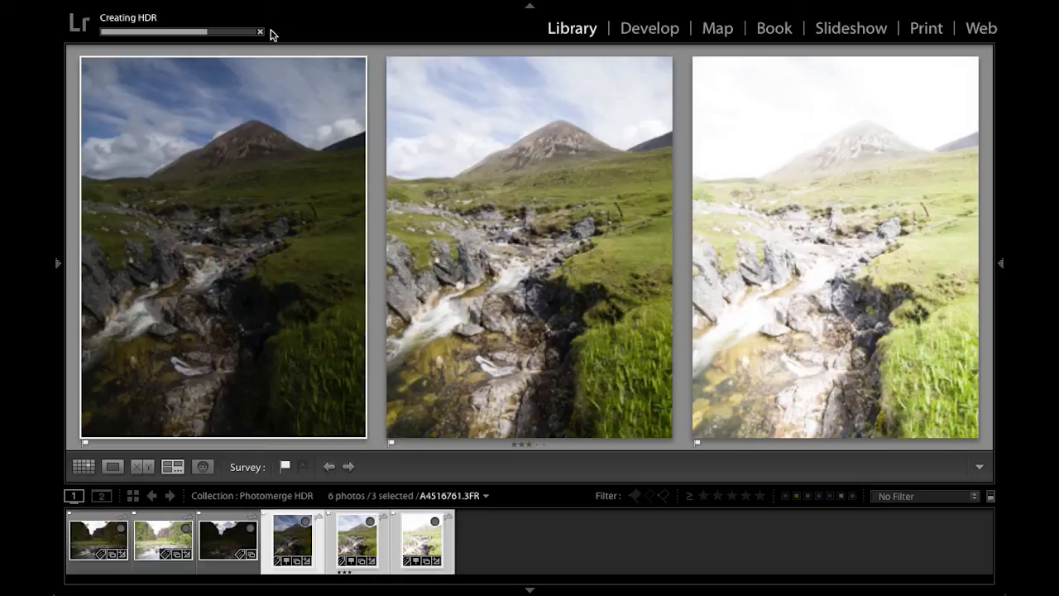
{"action": "mouse_move", "coordinate": [397, 444]}
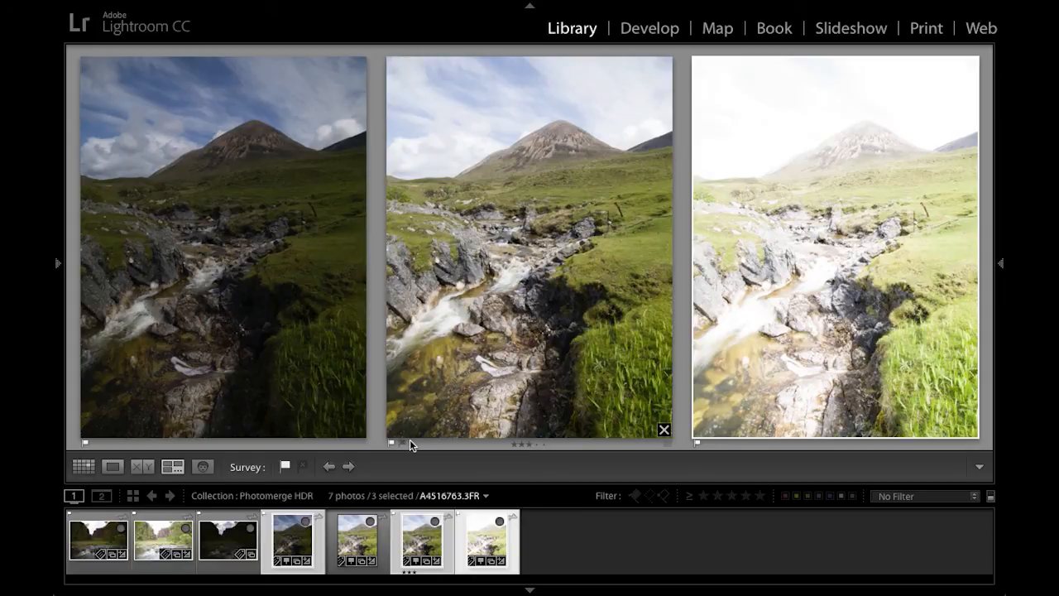
{"action": "left_click", "coordinate": [357, 543]}
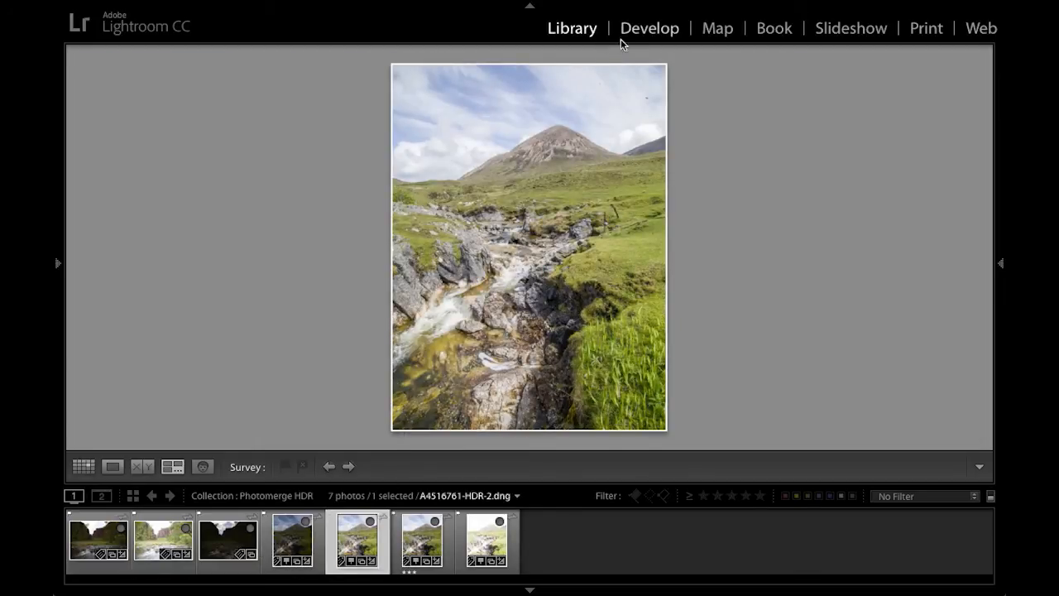
In Develop, set the HDR photo's exposure to -0.50, shadows to +92 and clarity to +27
{"action": "left_click", "coordinate": [648, 26]}
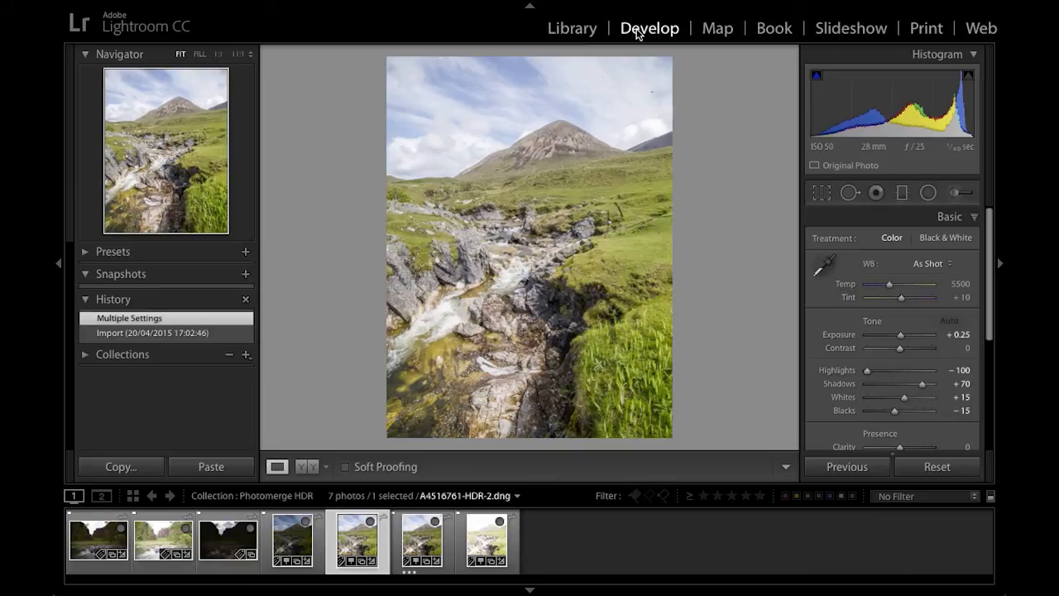
{"action": "mouse_move", "coordinate": [714, 232]}
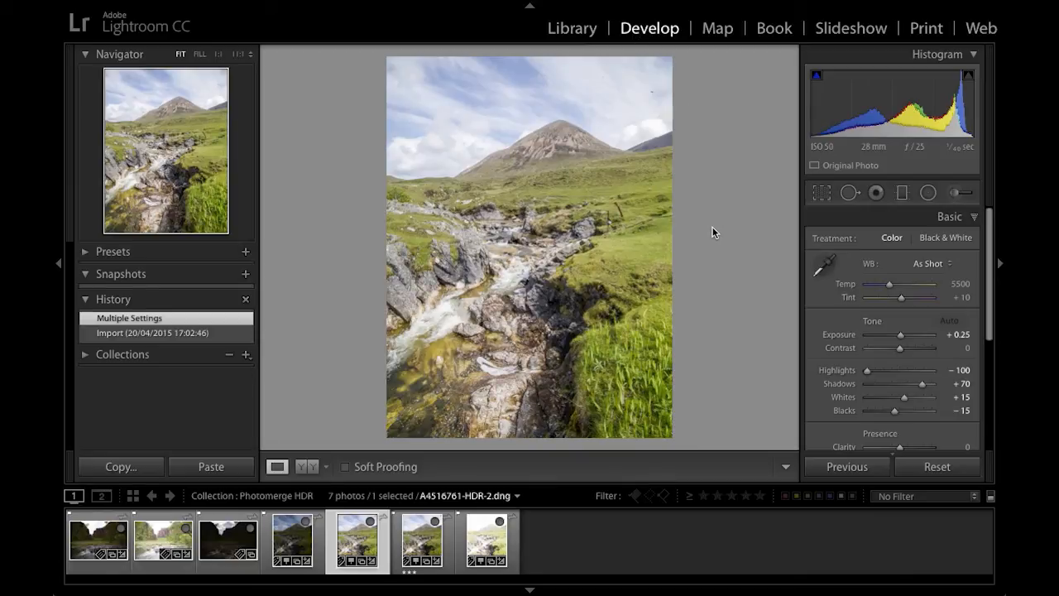
{"action": "mouse_move", "coordinate": [791, 321]}
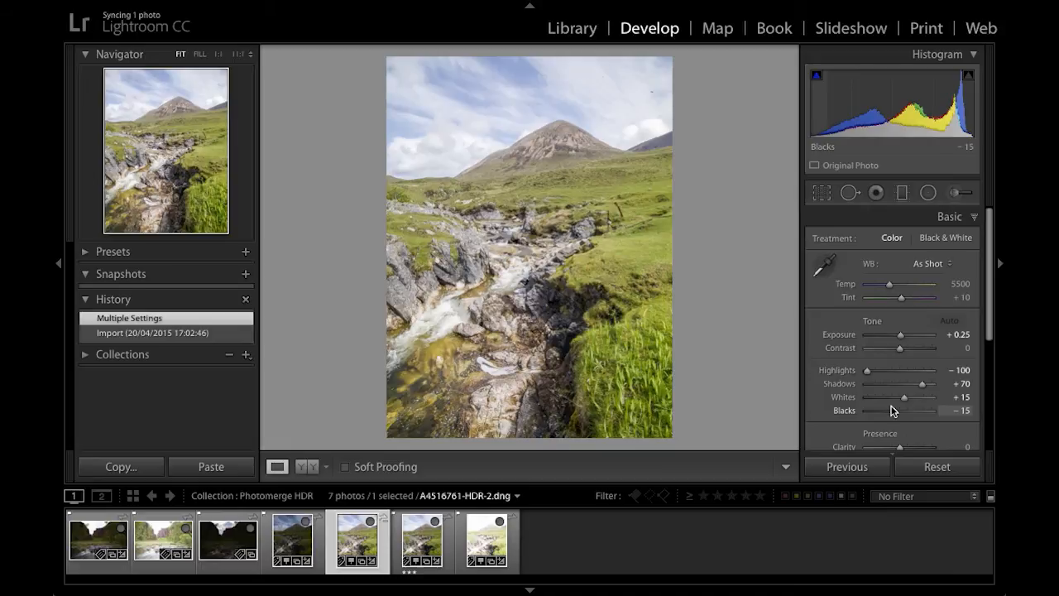
{"action": "mouse_move", "coordinate": [902, 337]}
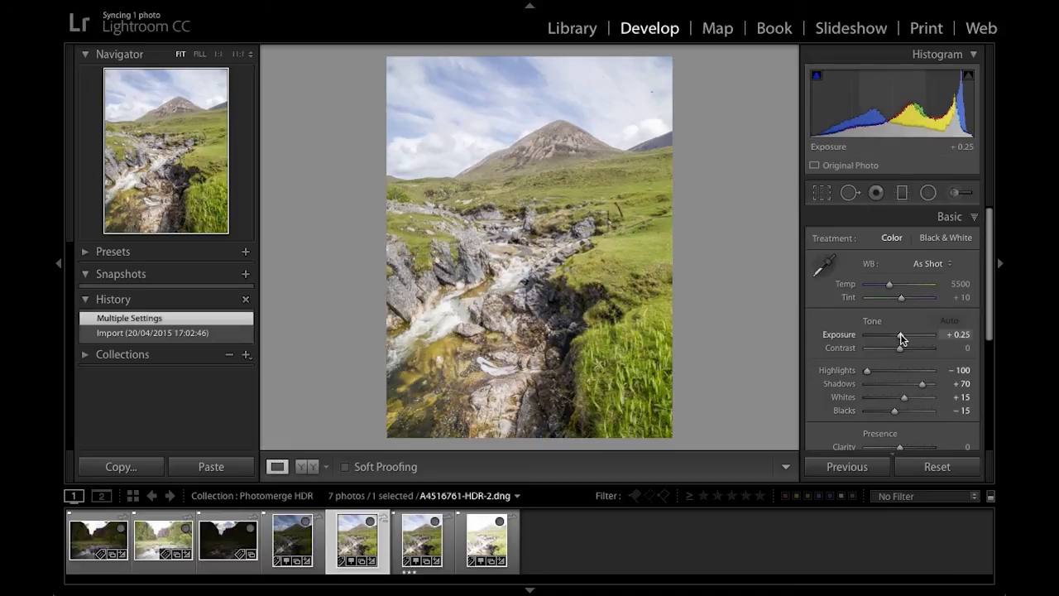
{"action": "left_click_drag", "start_coordinate": [899, 337], "coordinate": [883, 337]}
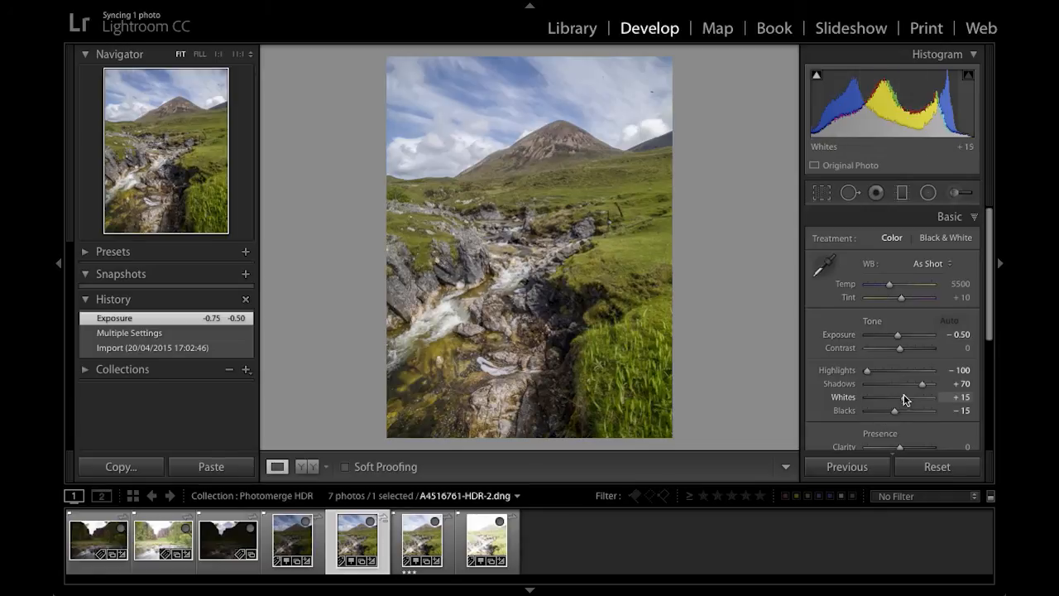
{"action": "left_click_drag", "start_coordinate": [920, 384], "coordinate": [939, 384]}
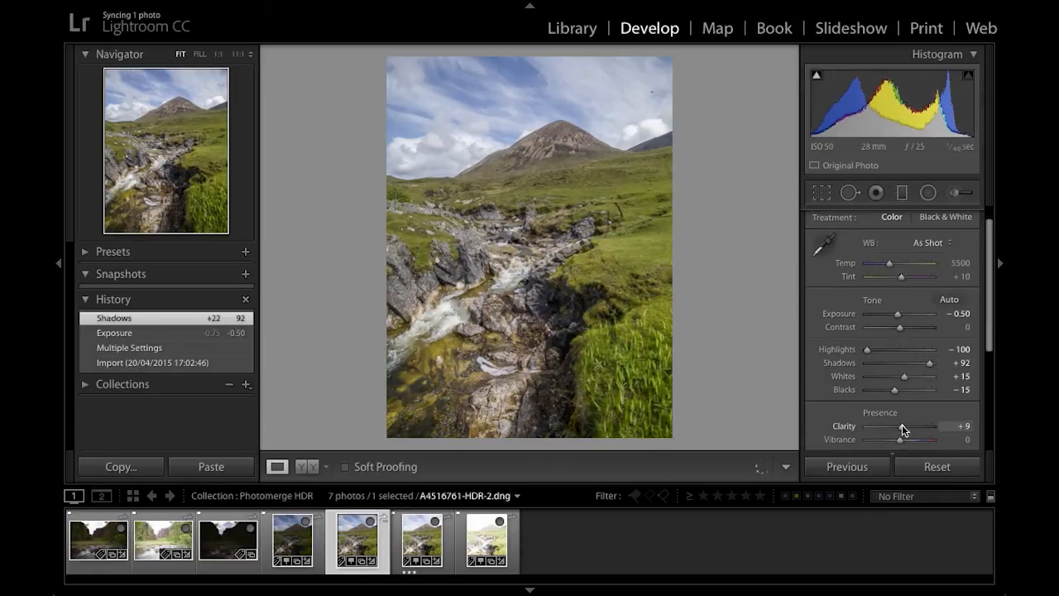
{"action": "left_click_drag", "start_coordinate": [902, 426], "coordinate": [918, 425]}
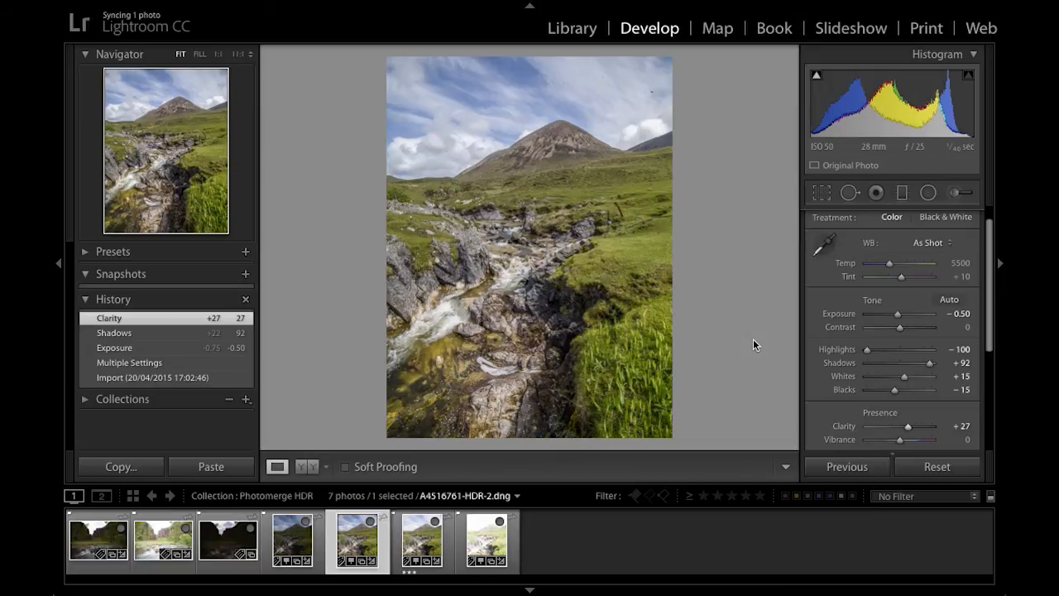
Heal two sky blemishes with Spot Removal and return to the Library
{"action": "left_click", "coordinate": [849, 192]}
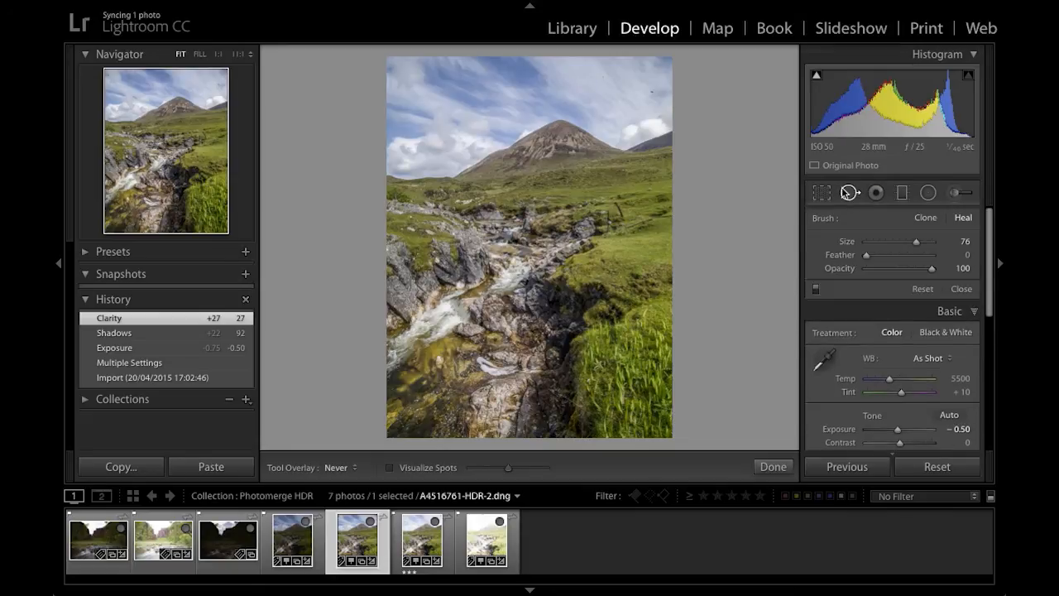
{"action": "mouse_move", "coordinate": [612, 80]}
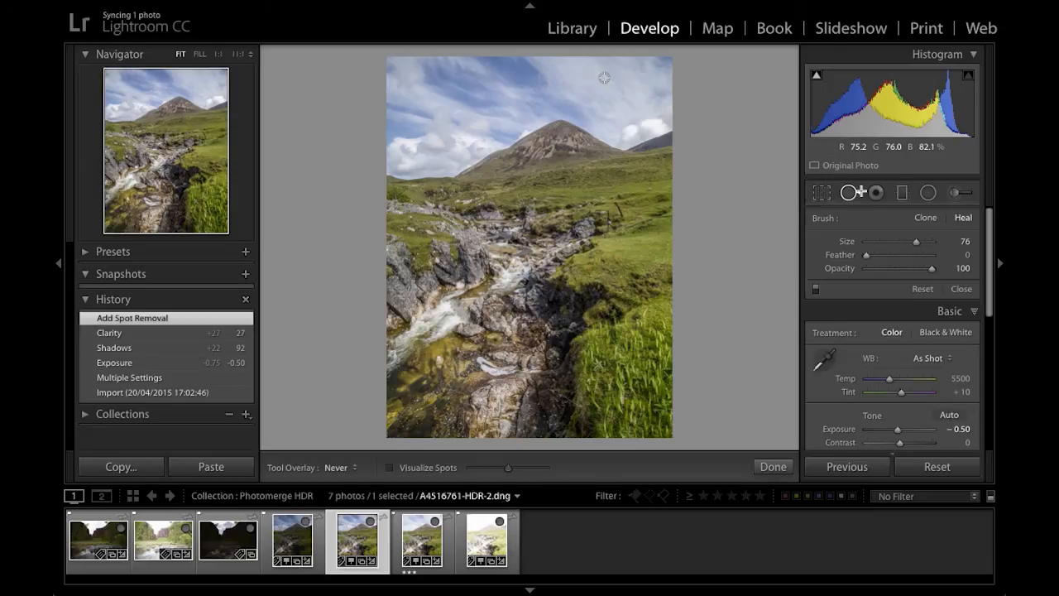
{"action": "left_click", "coordinate": [771, 466]}
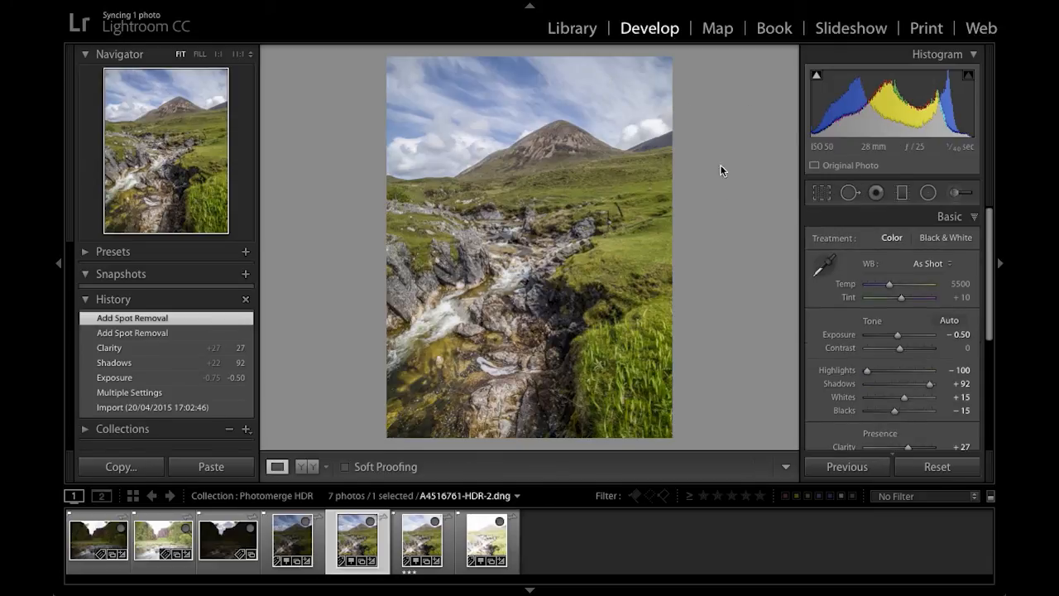
{"action": "mouse_move", "coordinate": [615, 68]}
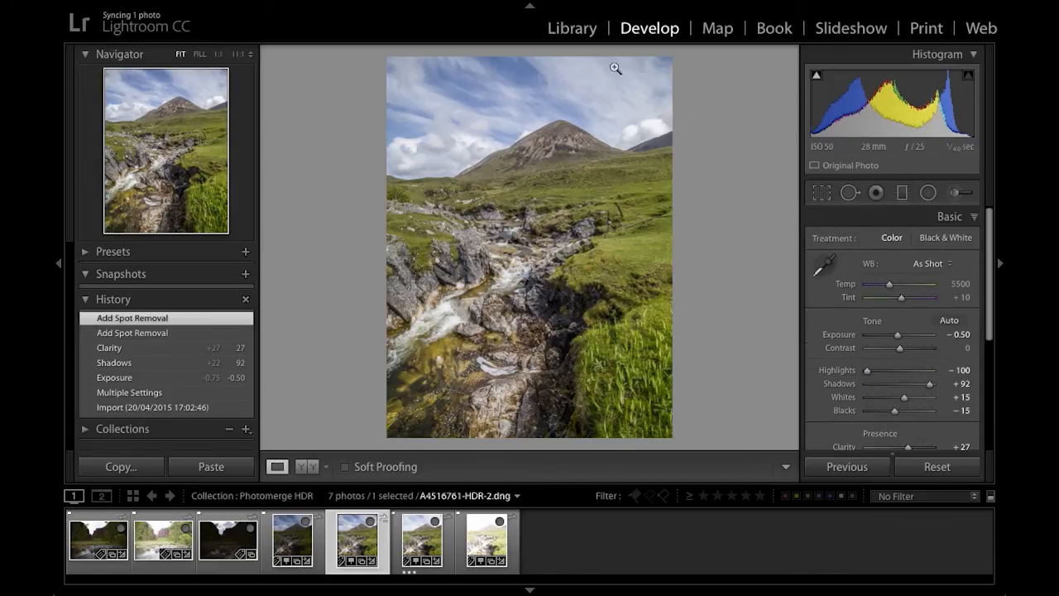
{"action": "left_click", "coordinate": [572, 27]}
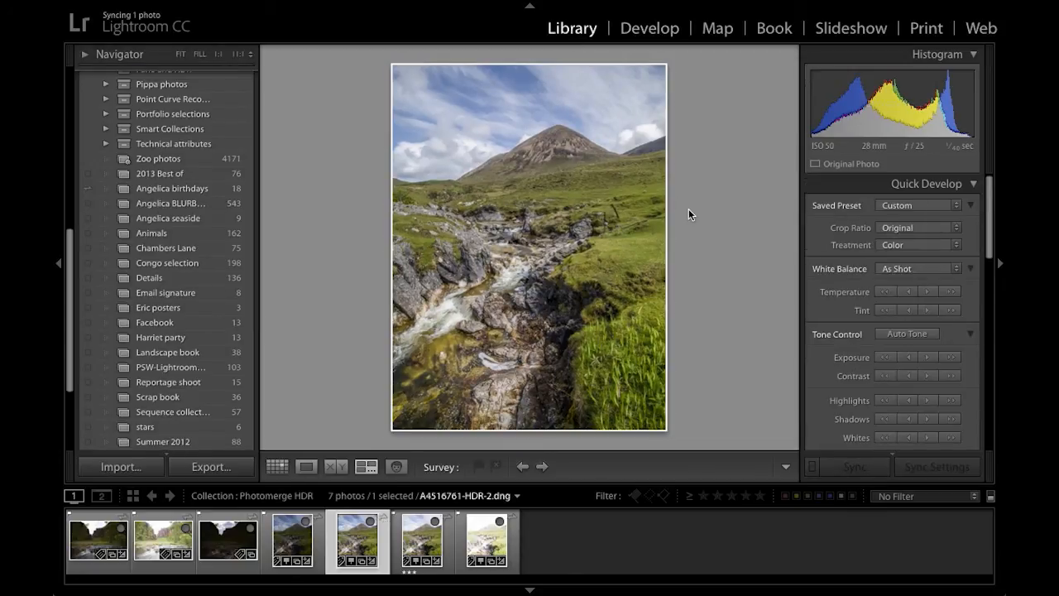
Show all seven collection photos as a thumbnail grid
{"action": "left_click", "coordinate": [278, 466]}
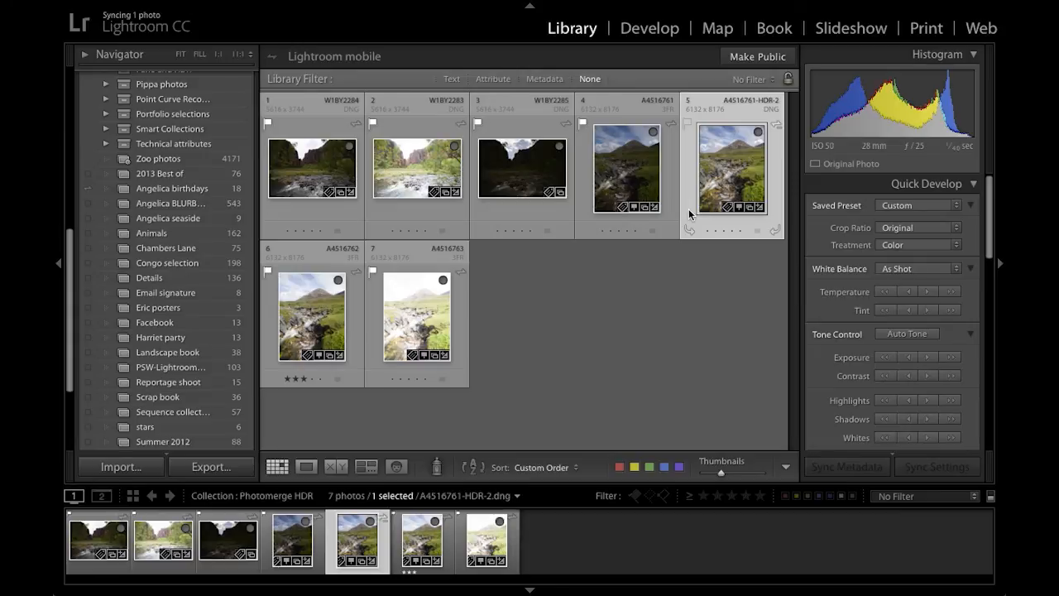
{"action": "mouse_move", "coordinate": [763, 106]}
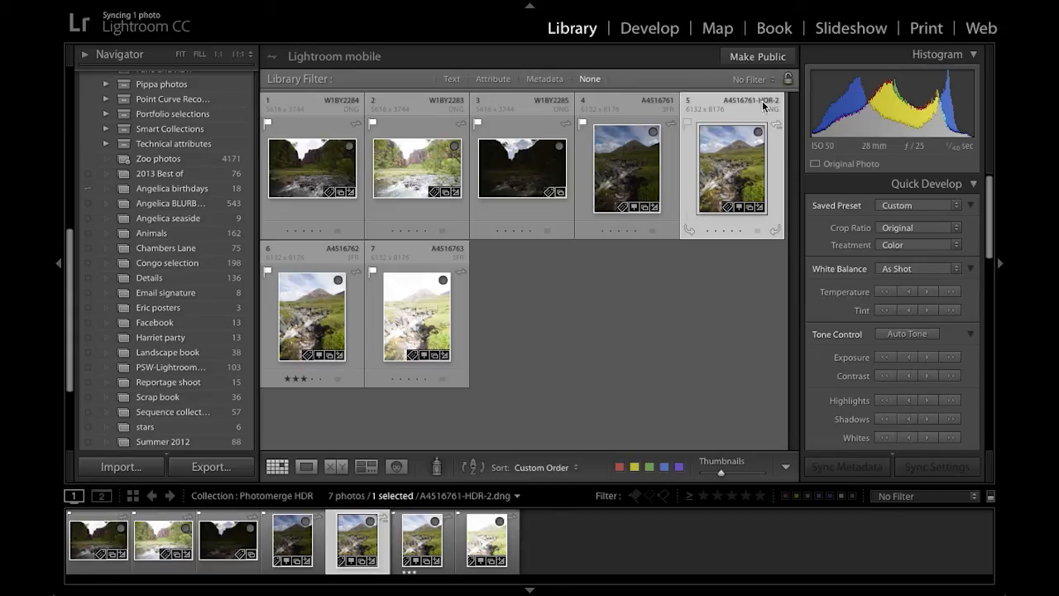
{"action": "mouse_move", "coordinate": [774, 107]}
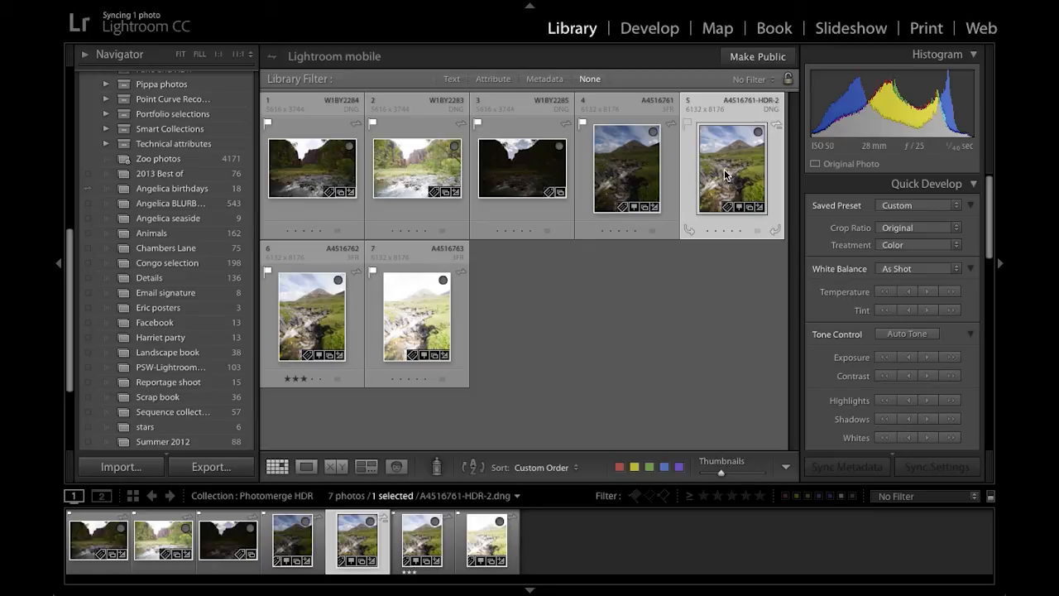
{"action": "mouse_move", "coordinate": [744, 371]}
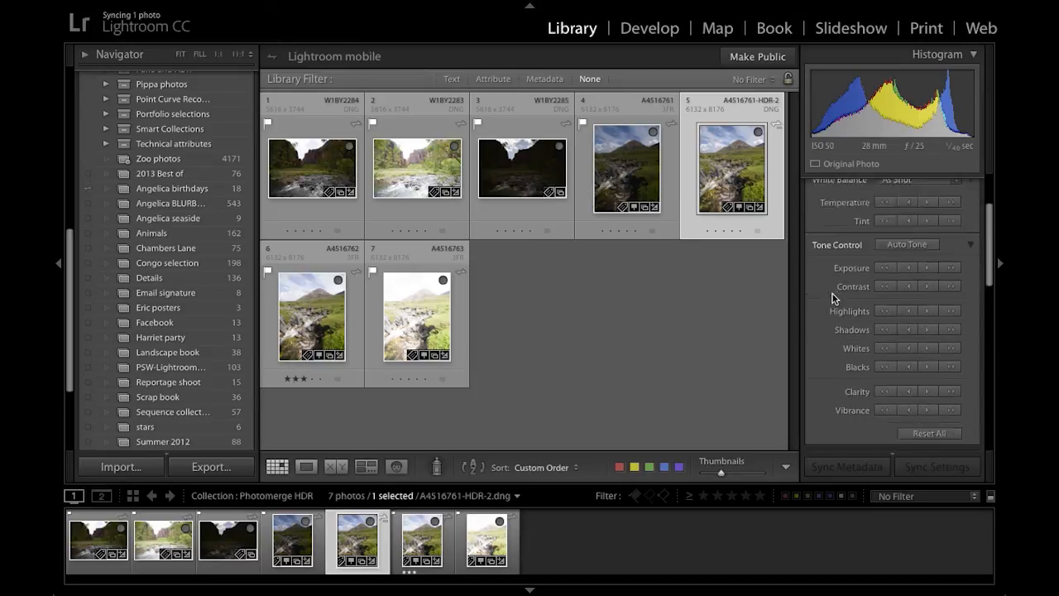
Switch the Metadata panel to the DNG preset and enlarge the HDR photo, showing Floating Point pixel data
{"action": "scroll", "scroll_direction": "down", "scroll_amount": 3}
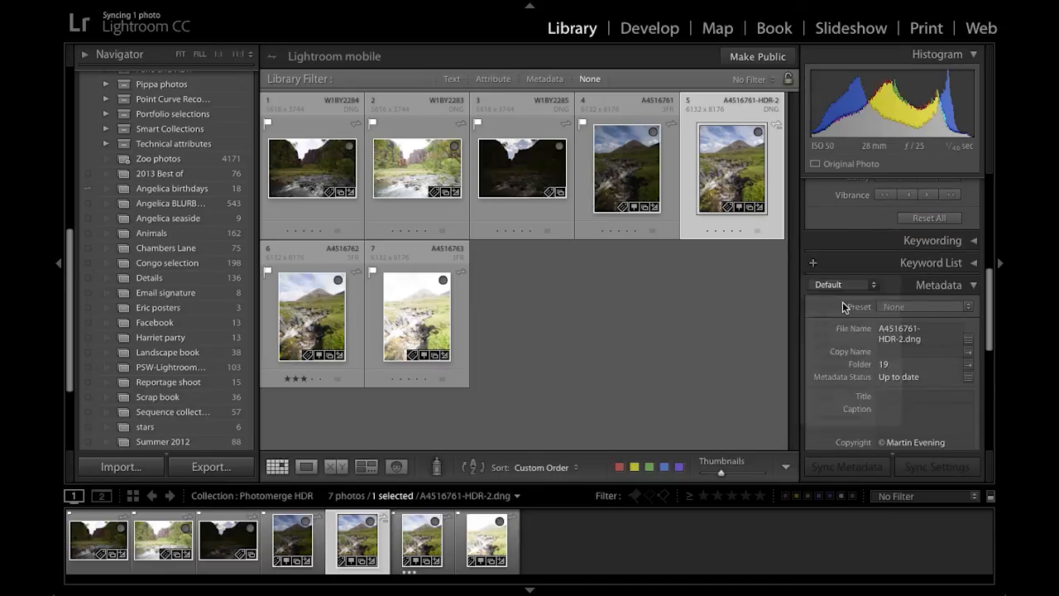
{"action": "left_click", "coordinate": [840, 285]}
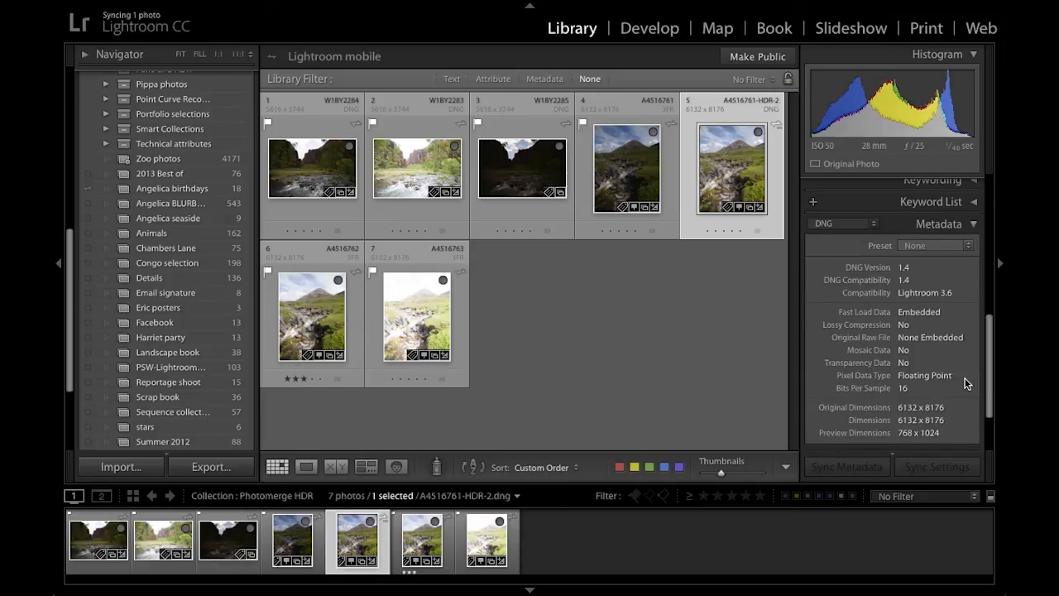
{"action": "mouse_move", "coordinate": [845, 367]}
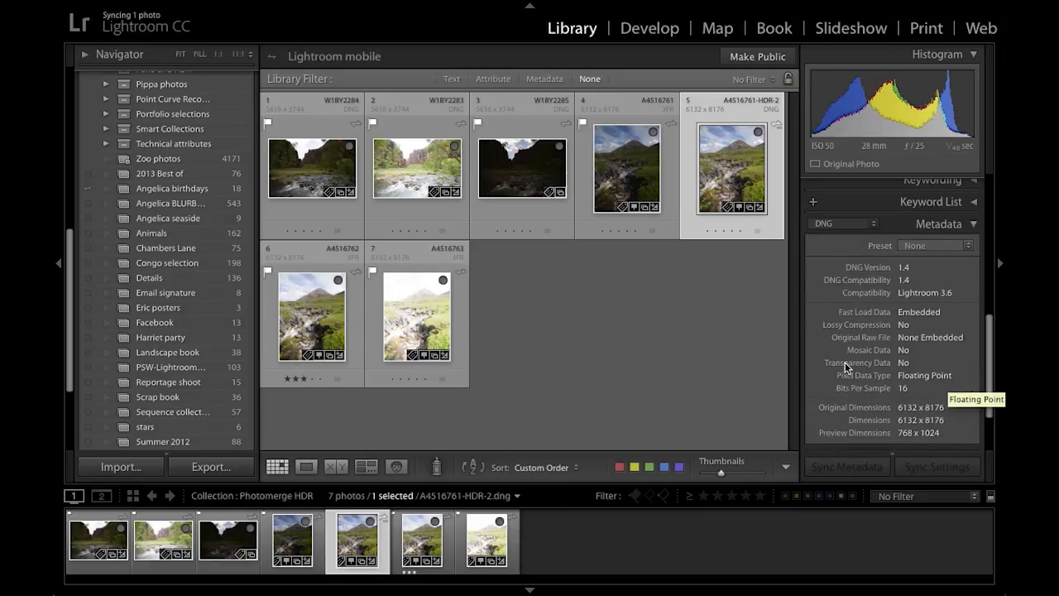
{"action": "left_click", "coordinate": [304, 466]}
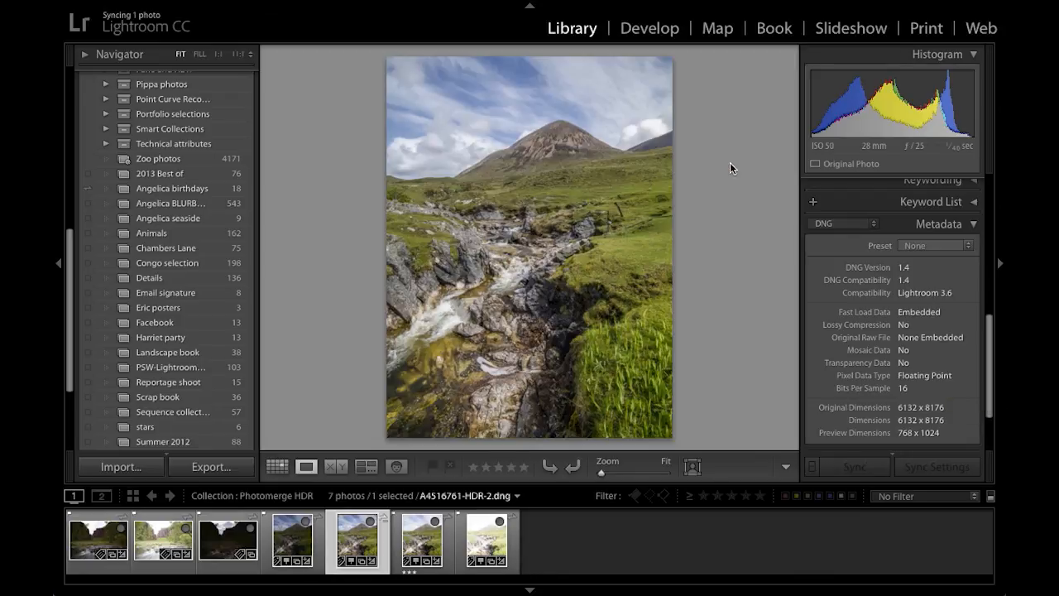
{"action": "mouse_move", "coordinate": [701, 209]}
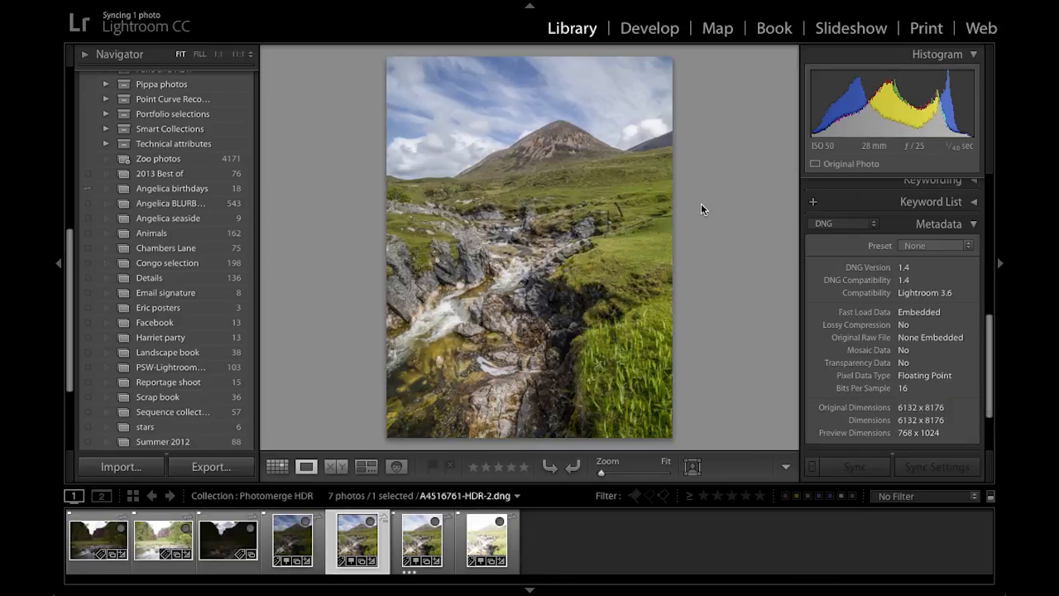